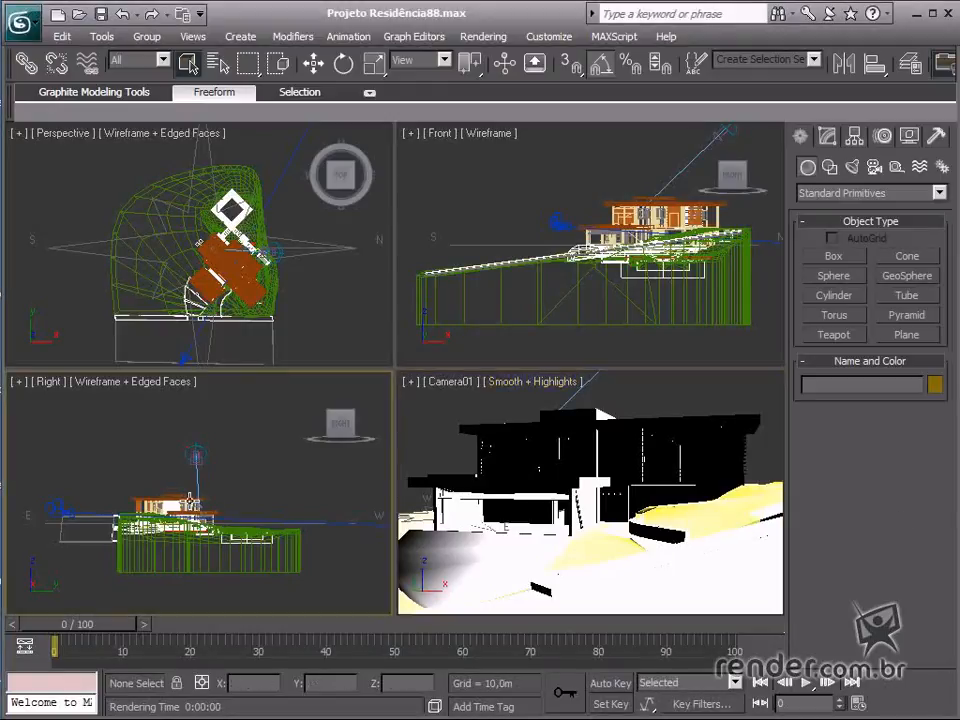
{"action": "mouse_move", "coordinate": [409, 475]}
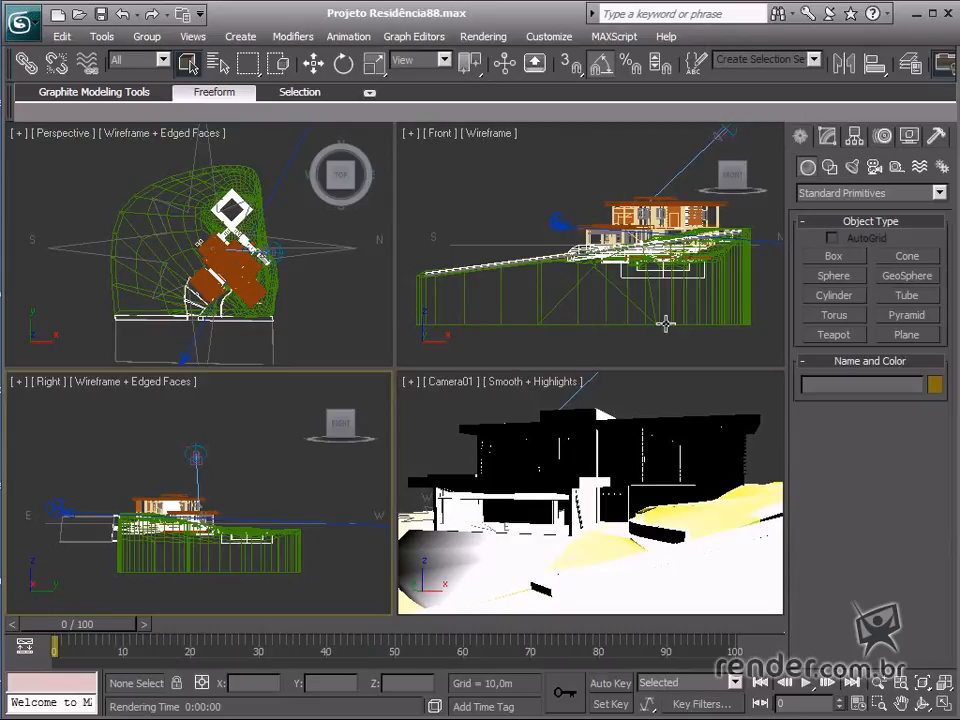
{"action": "mouse_move", "coordinate": [888, 450]}
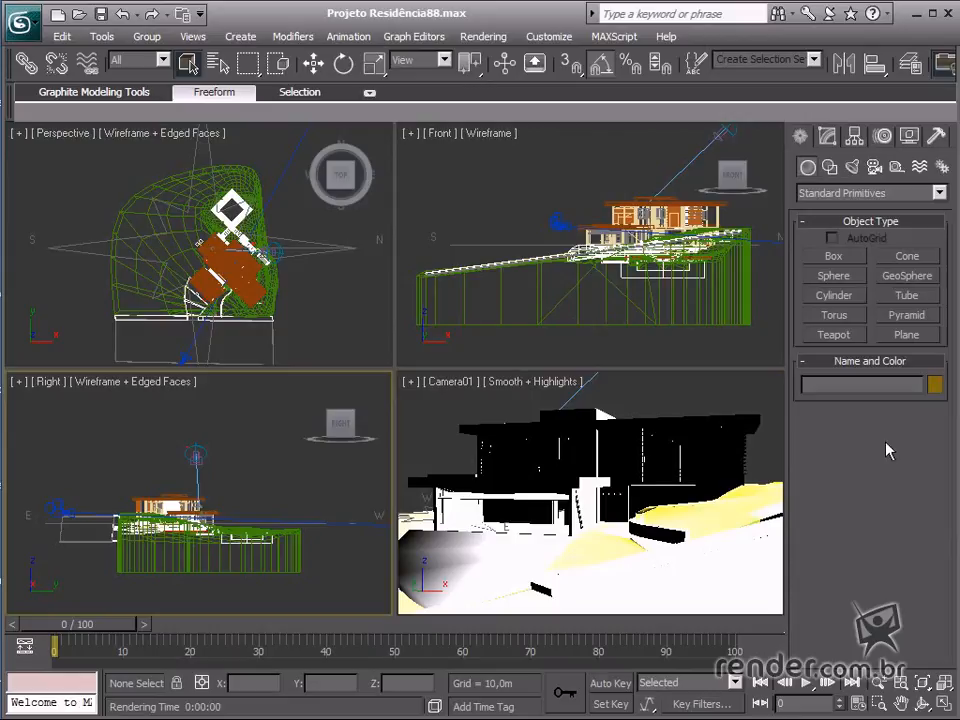
{"action": "mouse_move", "coordinate": [783, 396]}
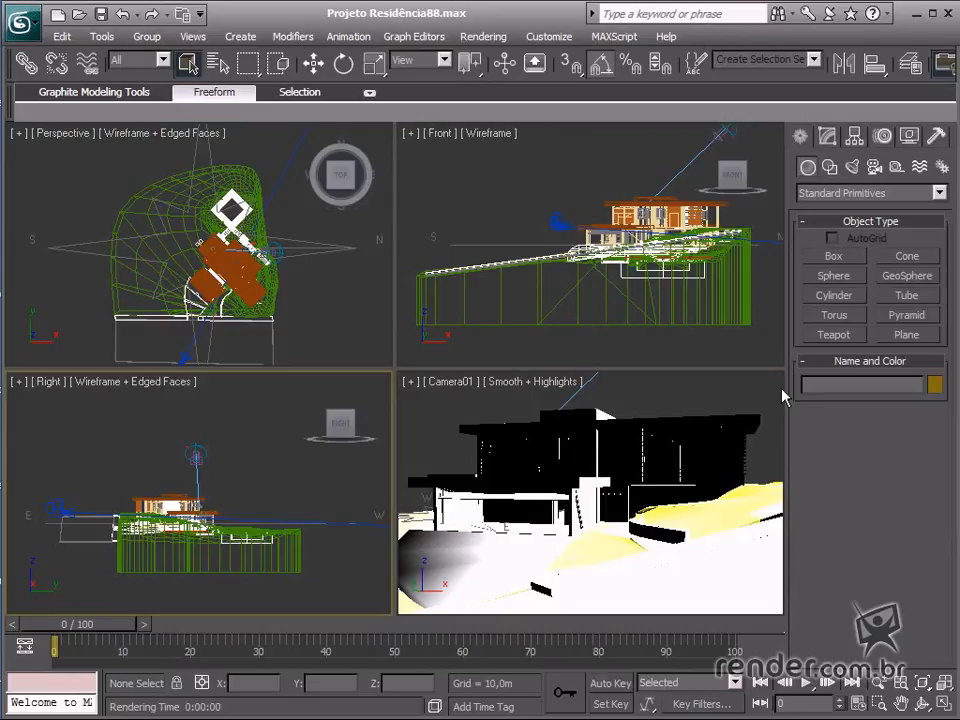
{"action": "mouse_move", "coordinate": [800, 418]}
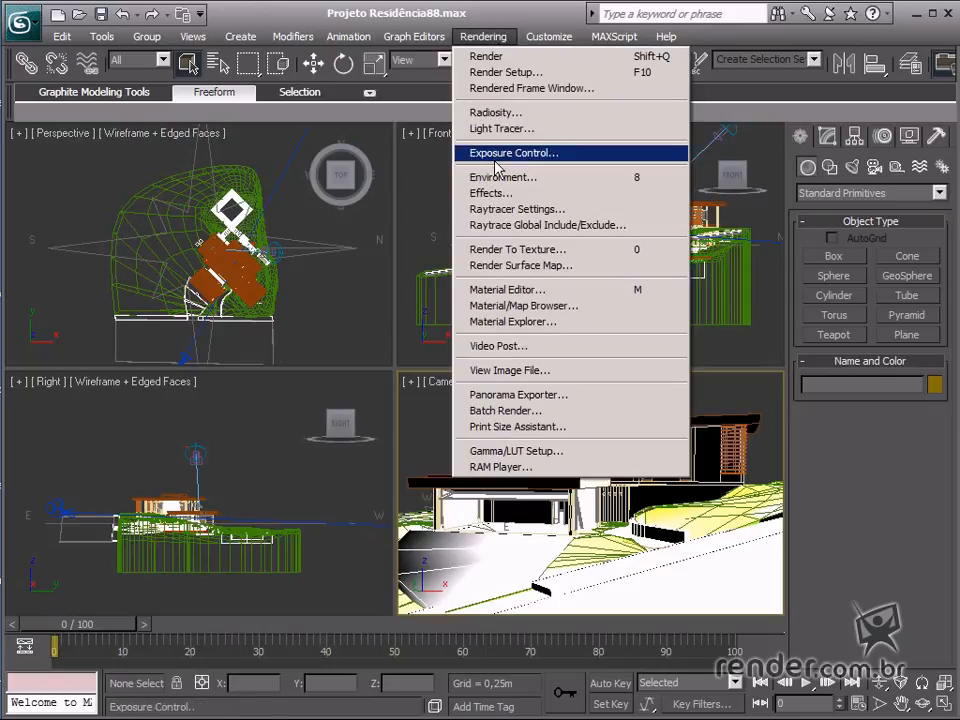
{"action": "mouse_move", "coordinate": [510, 427]}
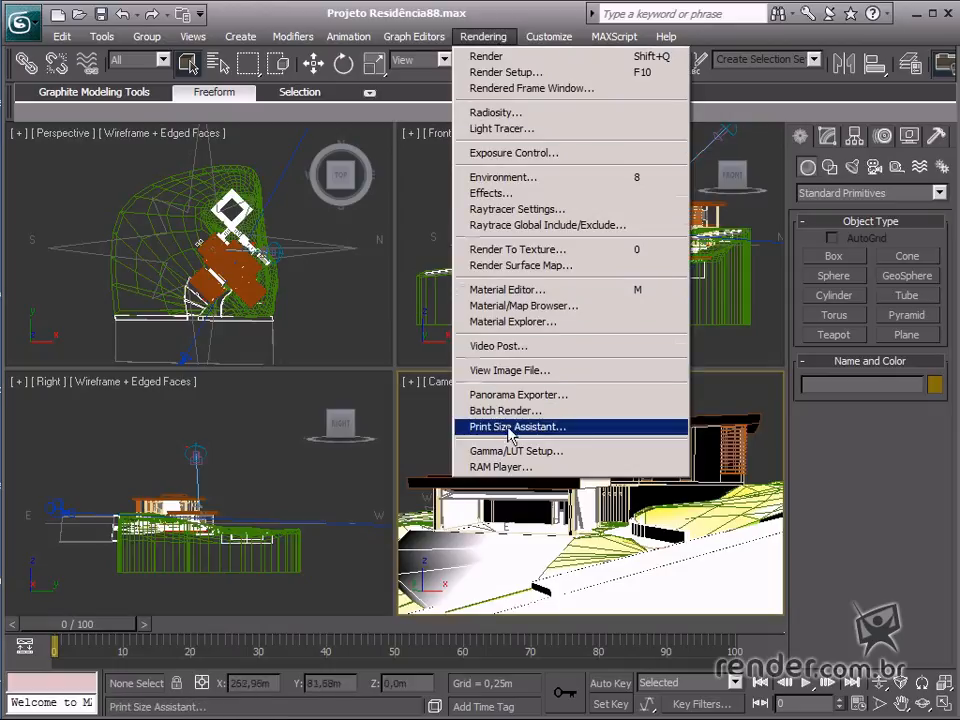
{"action": "mouse_move", "coordinate": [568, 432]}
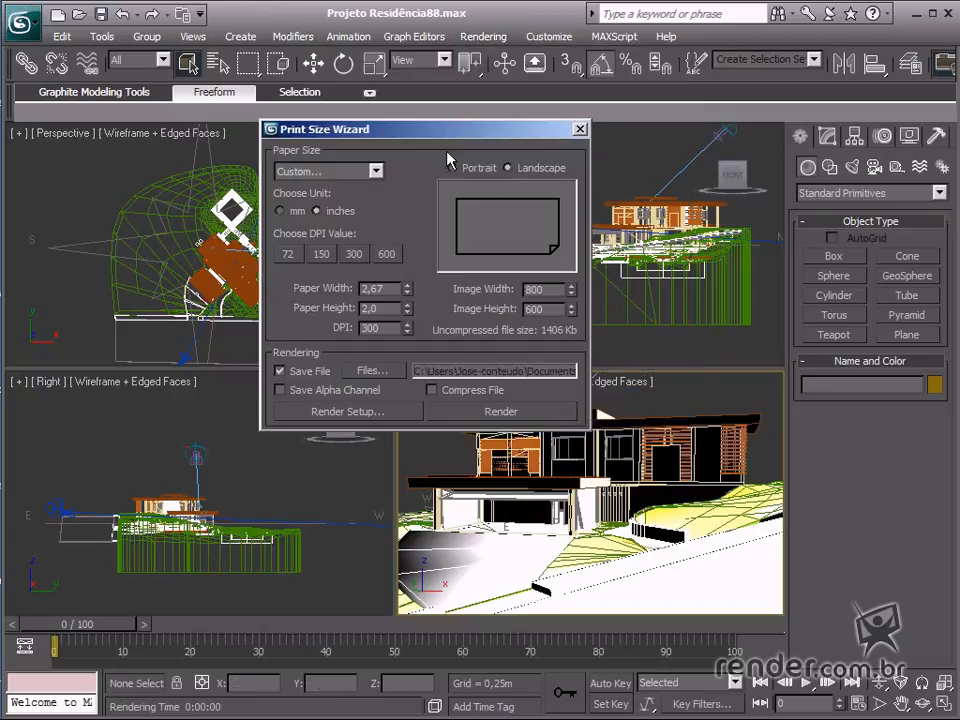
Pick A3 (420x297 mm) paper in the Print Size Wizard at 300 DPI, giving 4960x3507
{"action": "left_click", "coordinate": [375, 171]}
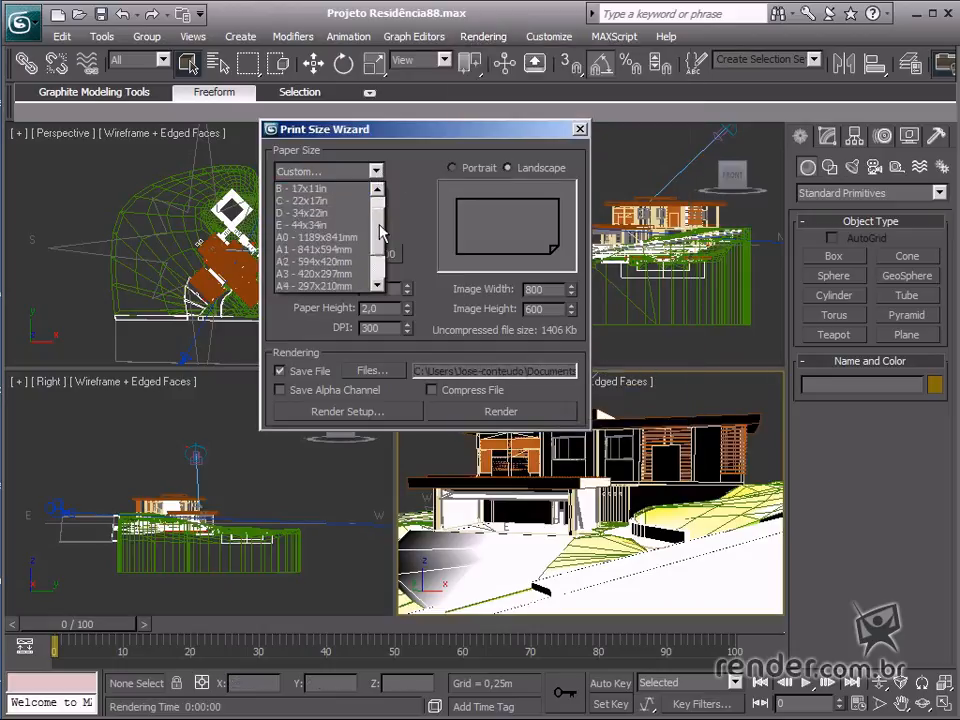
{"action": "left_click", "coordinate": [320, 273]}
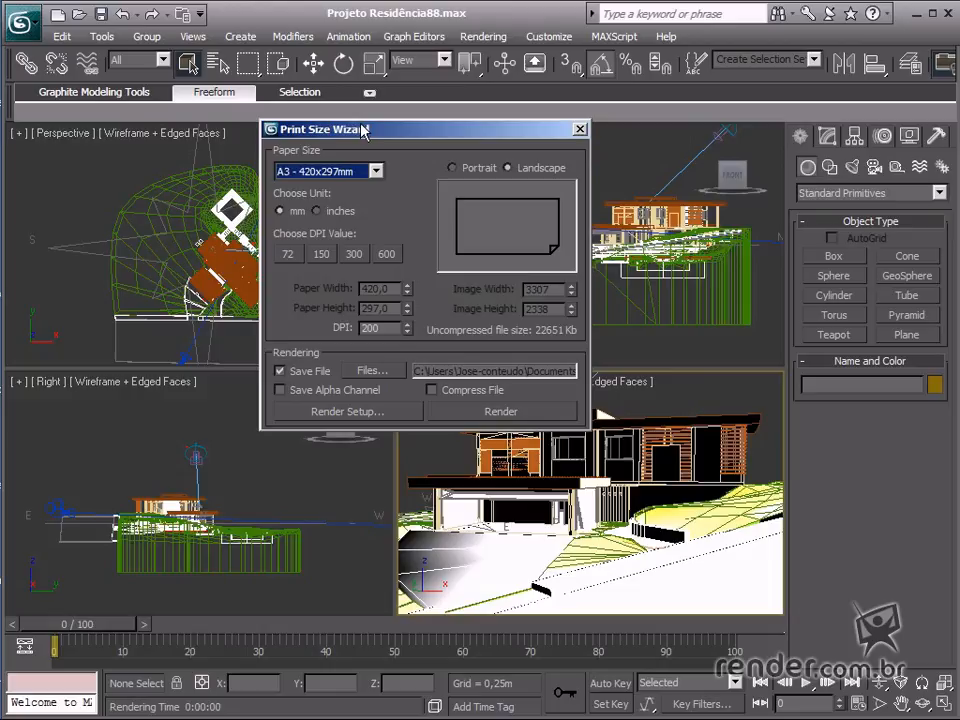
{"action": "mouse_move", "coordinate": [513, 164]}
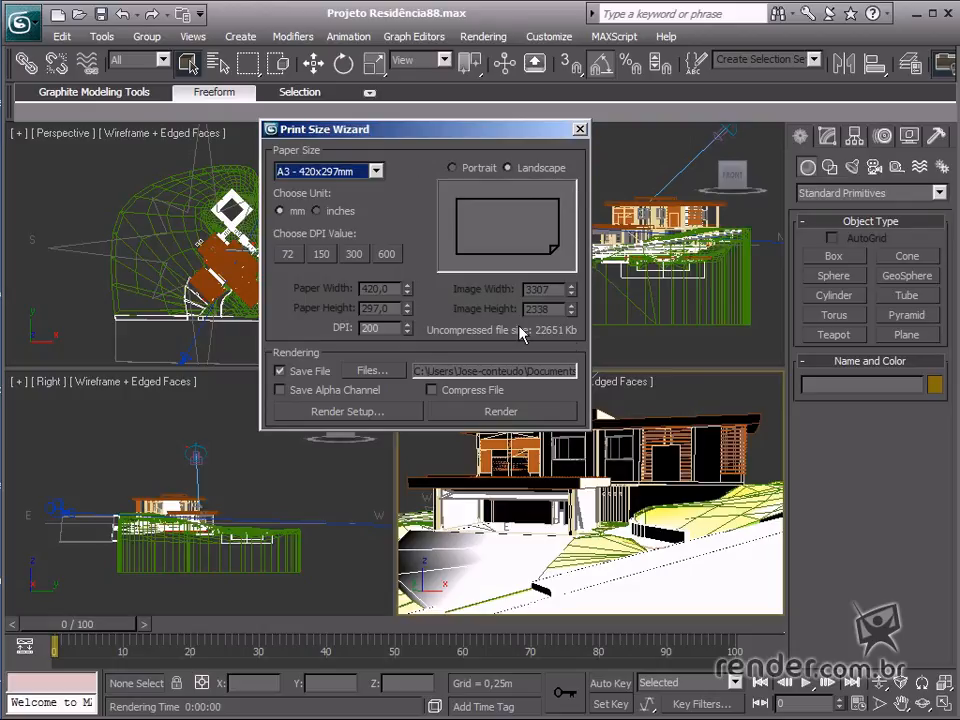
{"action": "mouse_move", "coordinate": [378, 178]}
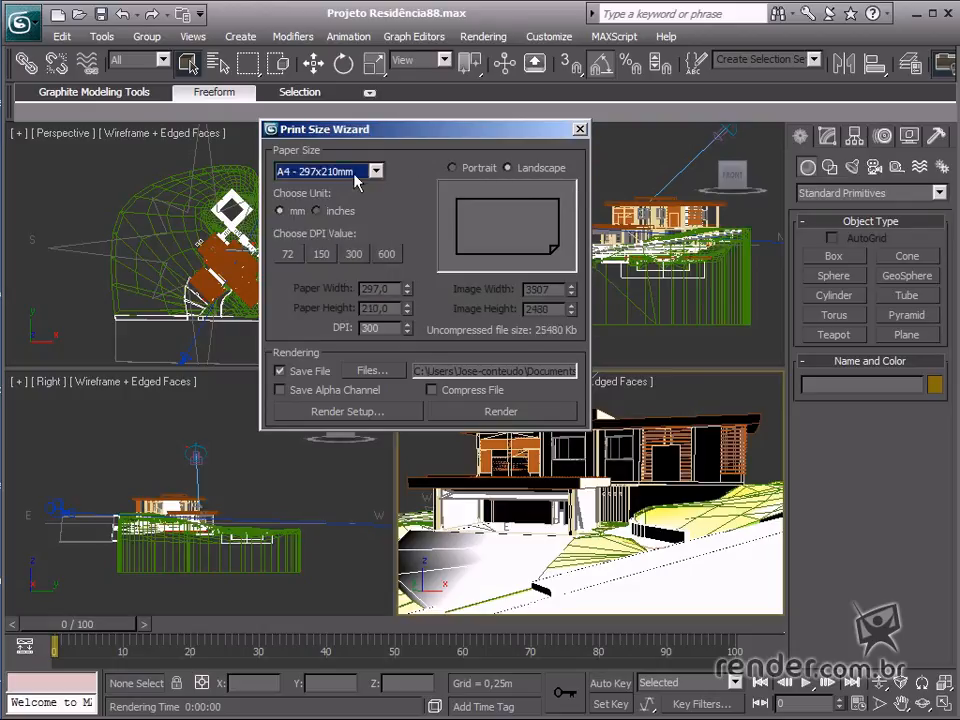
{"action": "left_click", "coordinate": [375, 171]}
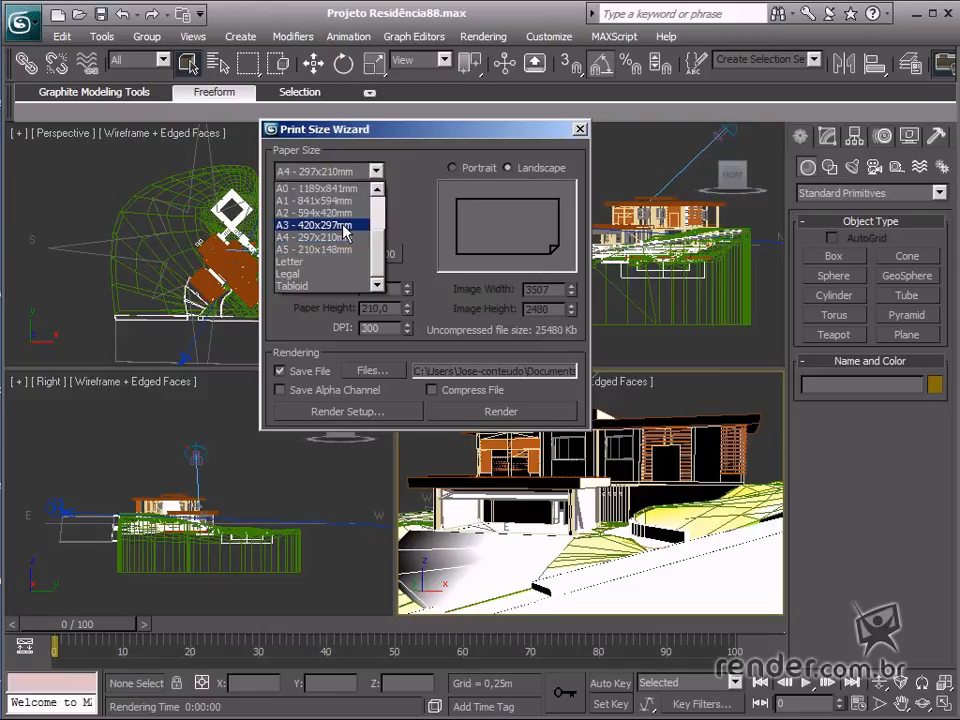
{"action": "left_click", "coordinate": [318, 225]}
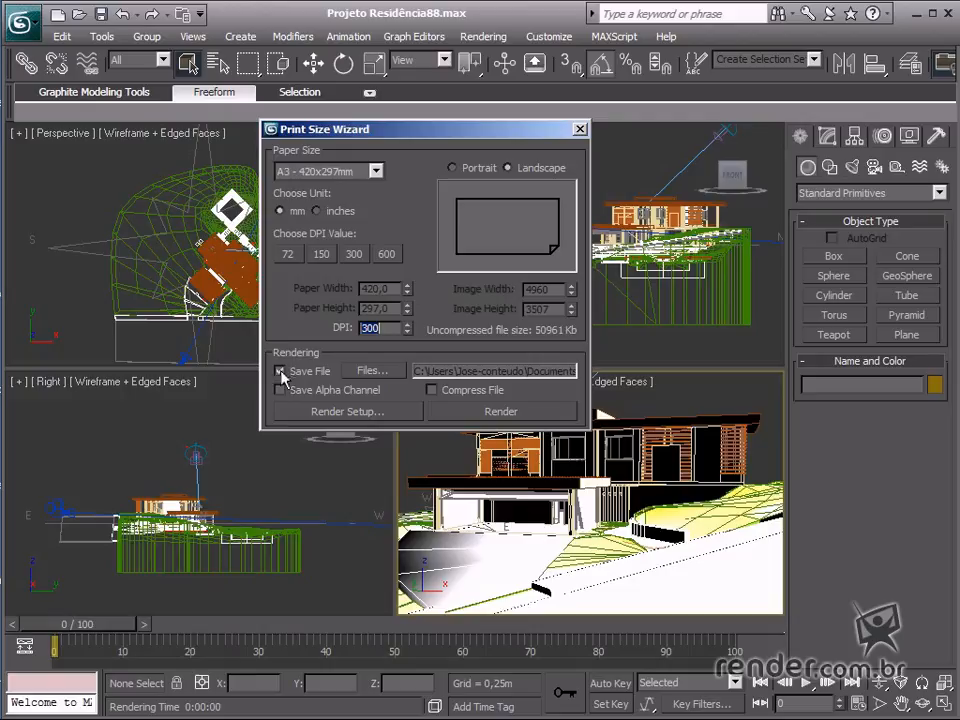
Uncheck Save File in the Print Size Wizard's Rendering group
{"action": "left_click", "coordinate": [280, 371]}
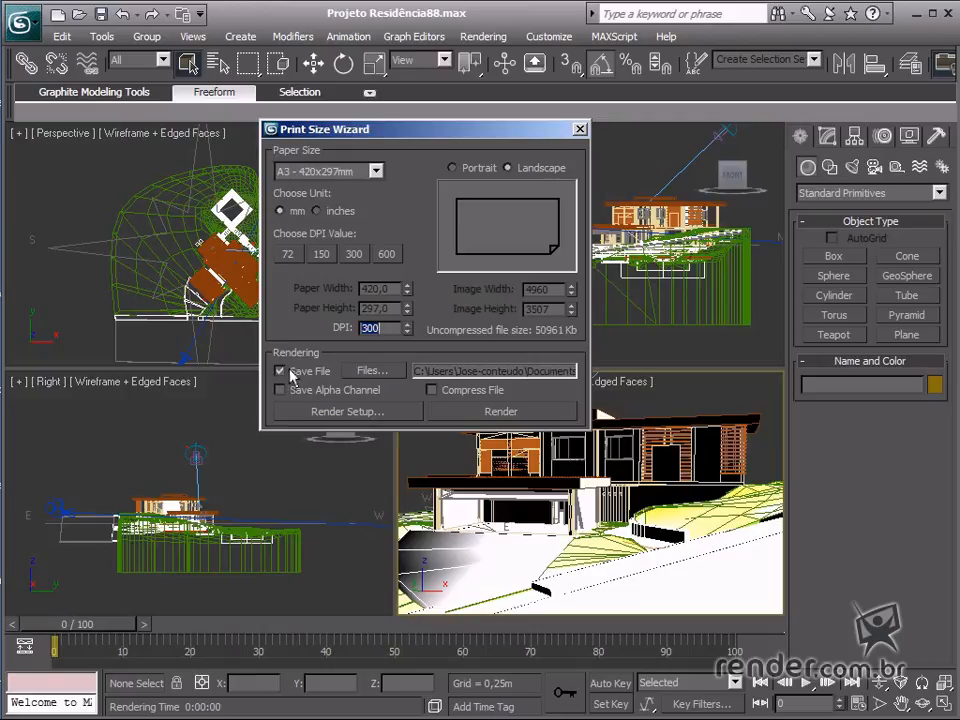
{"action": "left_click", "coordinate": [280, 371]}
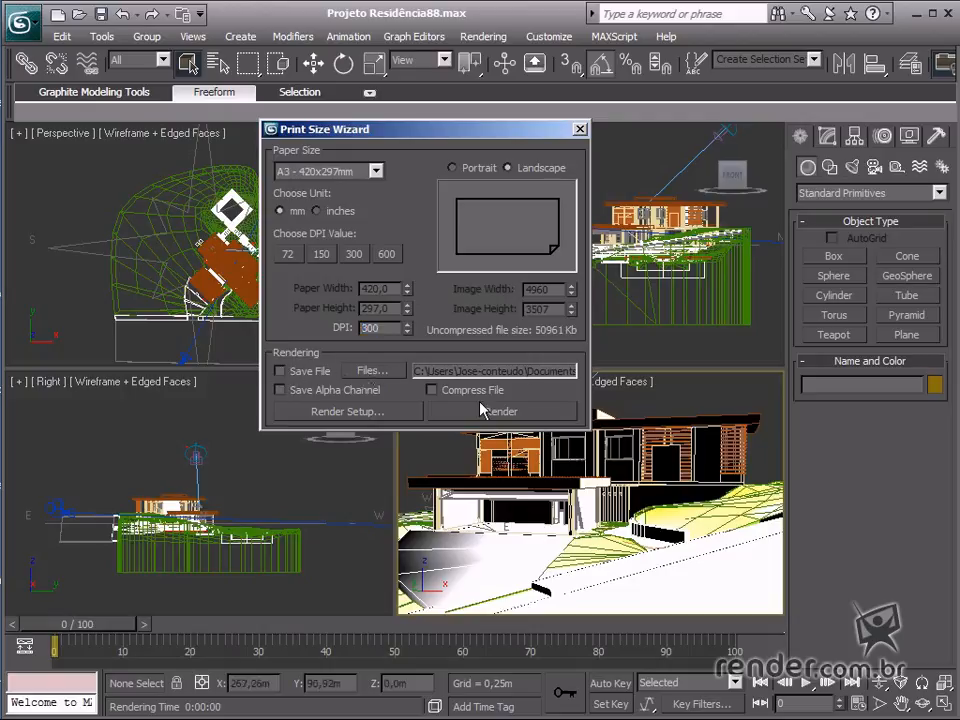
{"action": "mouse_move", "coordinate": [555, 420]}
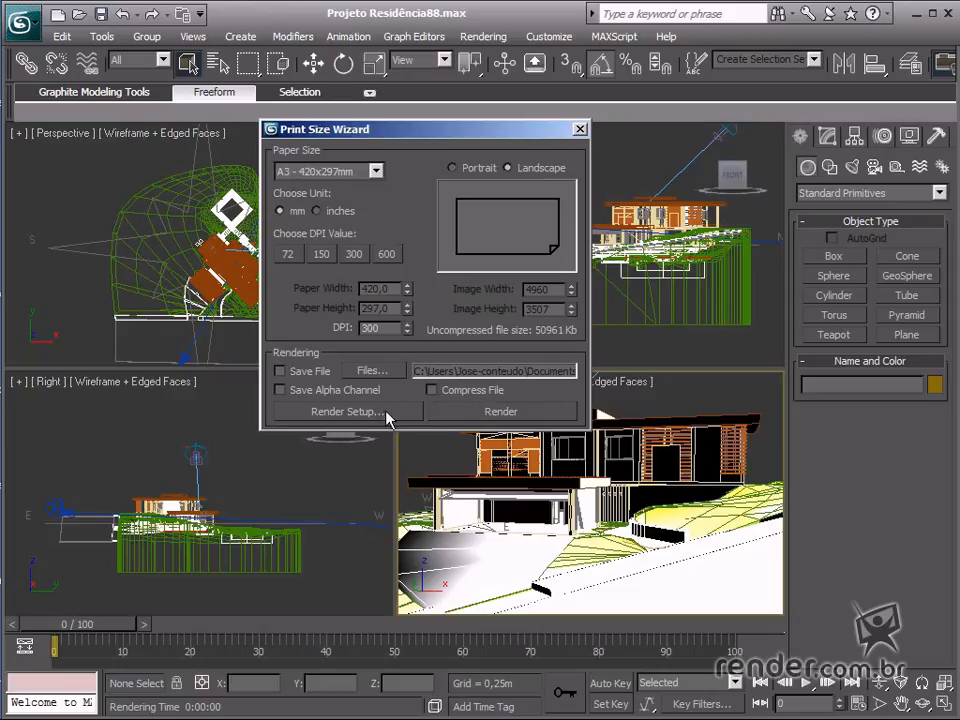
In Render Setup, with Image Aspect locked, change output width to 2000 (height 1414)
{"action": "left_click", "coordinate": [345, 411]}
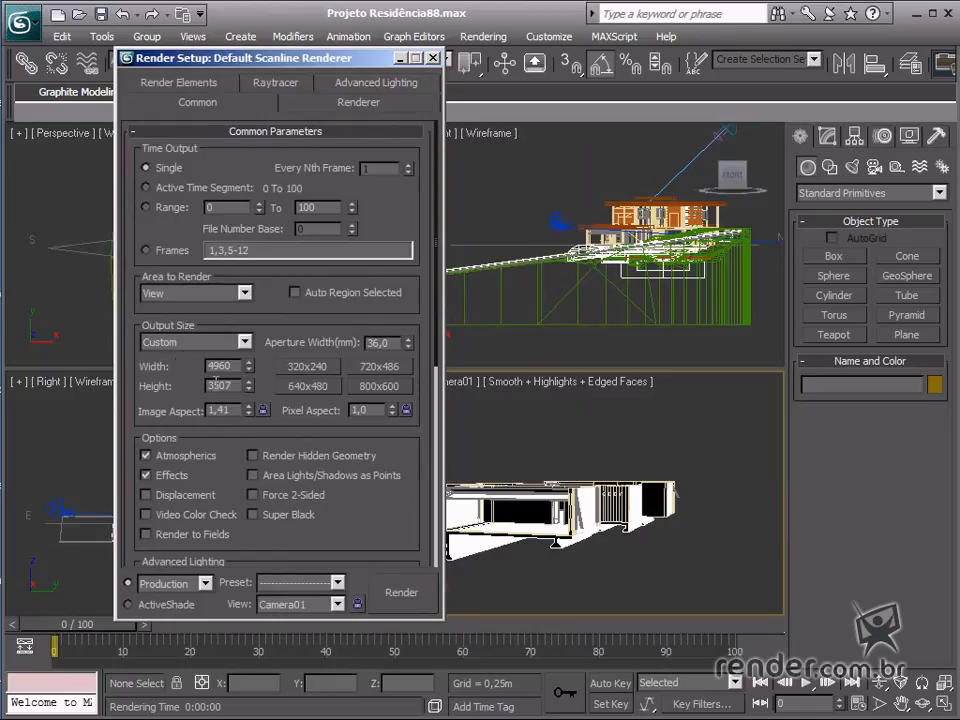
{"action": "triple_click", "coordinate": [217, 365]}
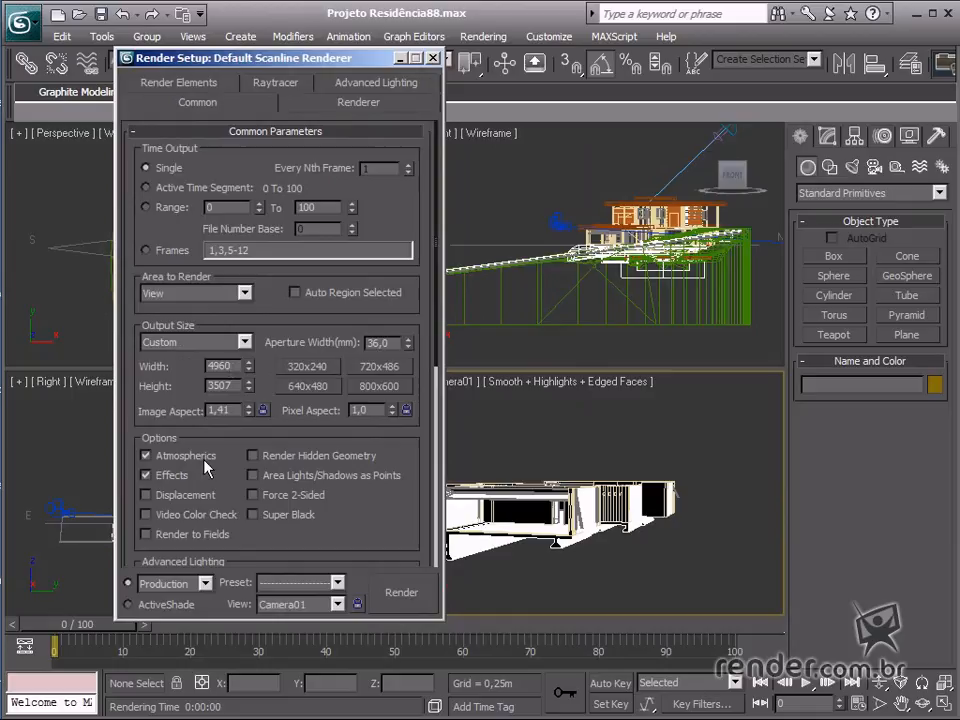
{"action": "mouse_move", "coordinate": [195, 520]}
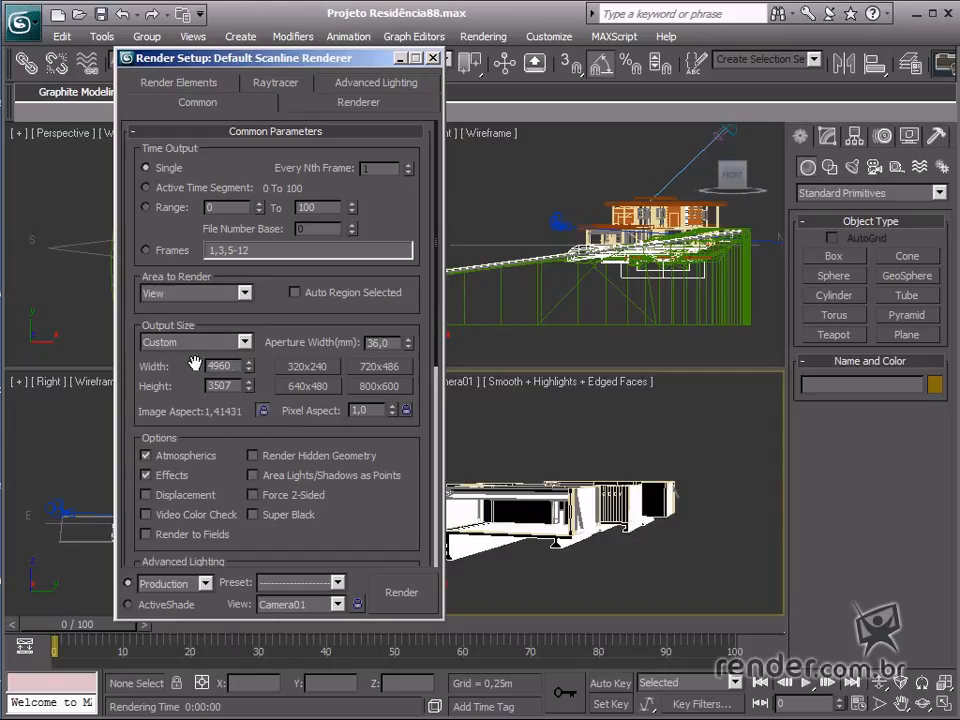
{"action": "triple_click", "coordinate": [218, 365]}
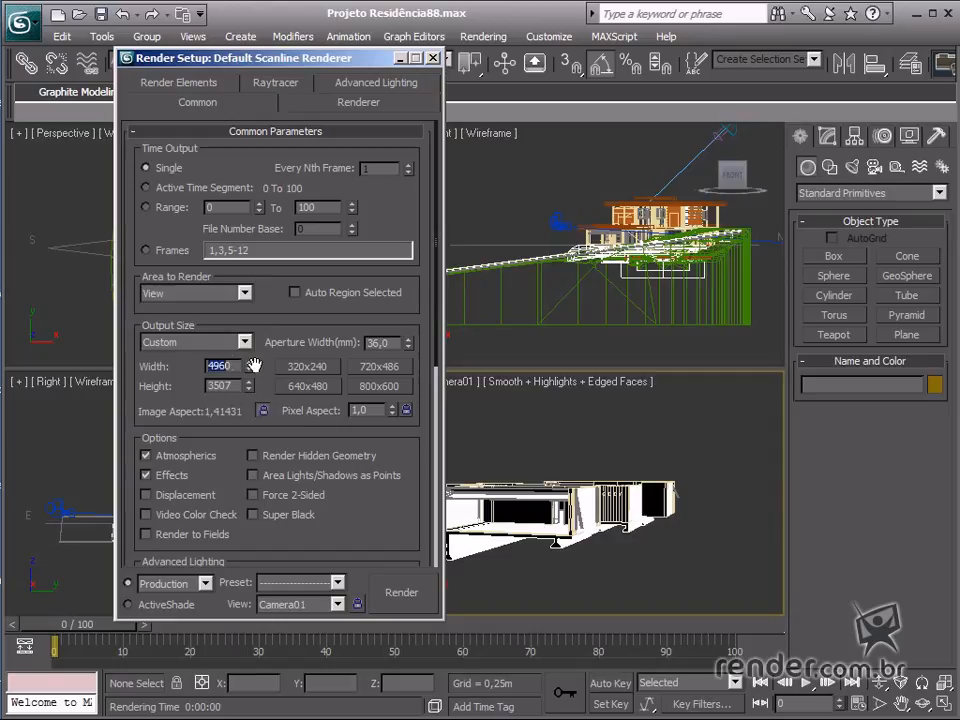
{"action": "triple_click", "coordinate": [219, 366]}
{"action": "type", "text": "2000"}
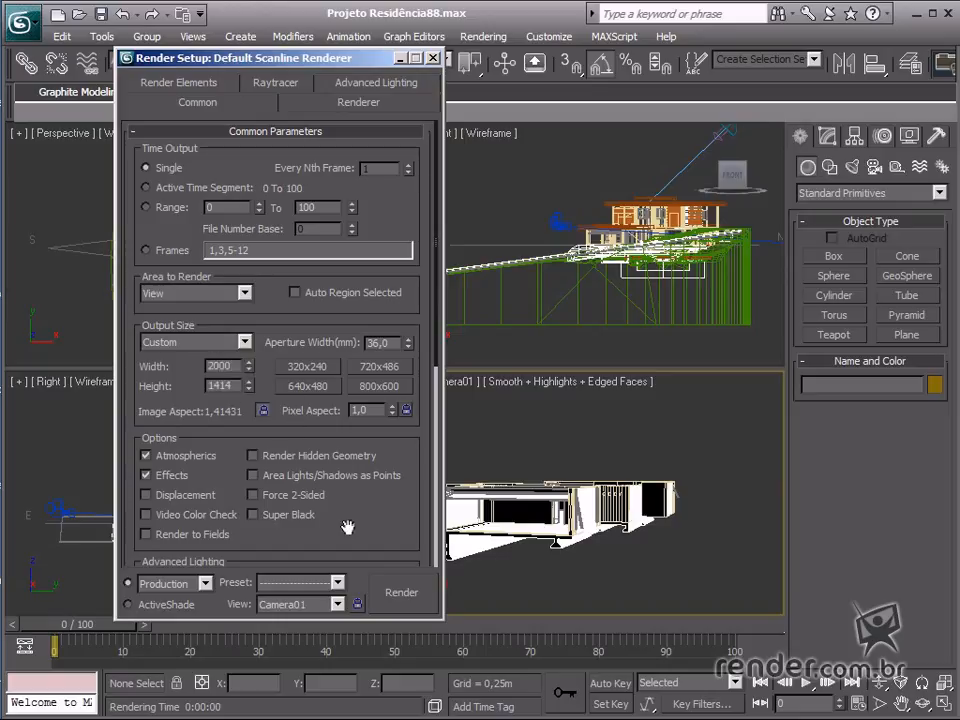
{"action": "scroll", "scroll_direction": "down", "scroll_amount": 3}
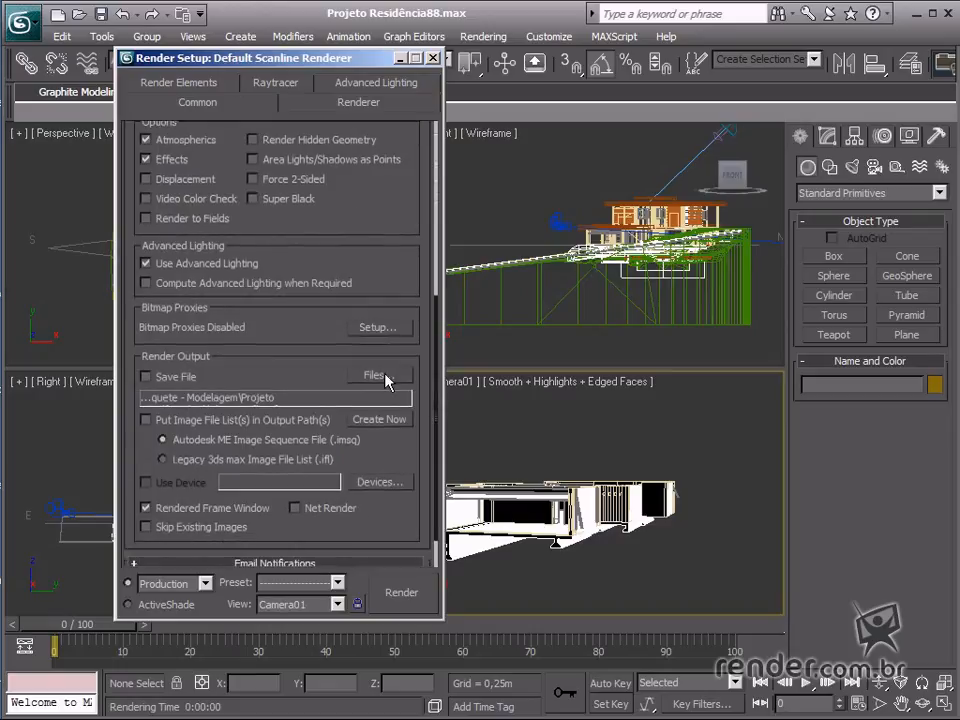
Tick Save File under Render Output and render the Camera01 view
{"action": "left_click", "coordinate": [372, 374]}
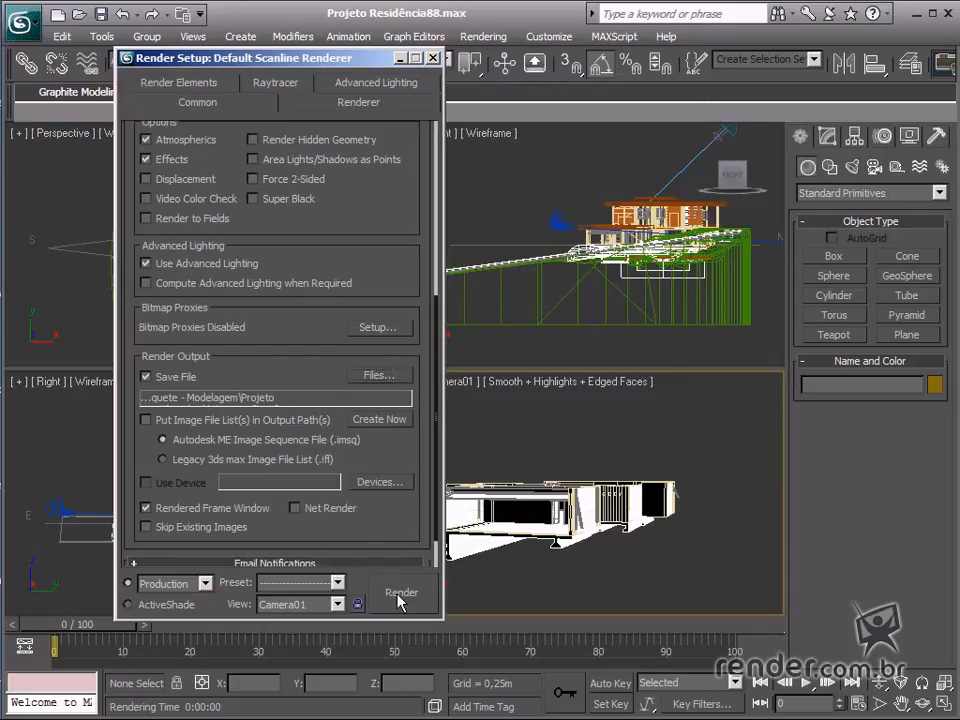
{"action": "left_click", "coordinate": [402, 592]}
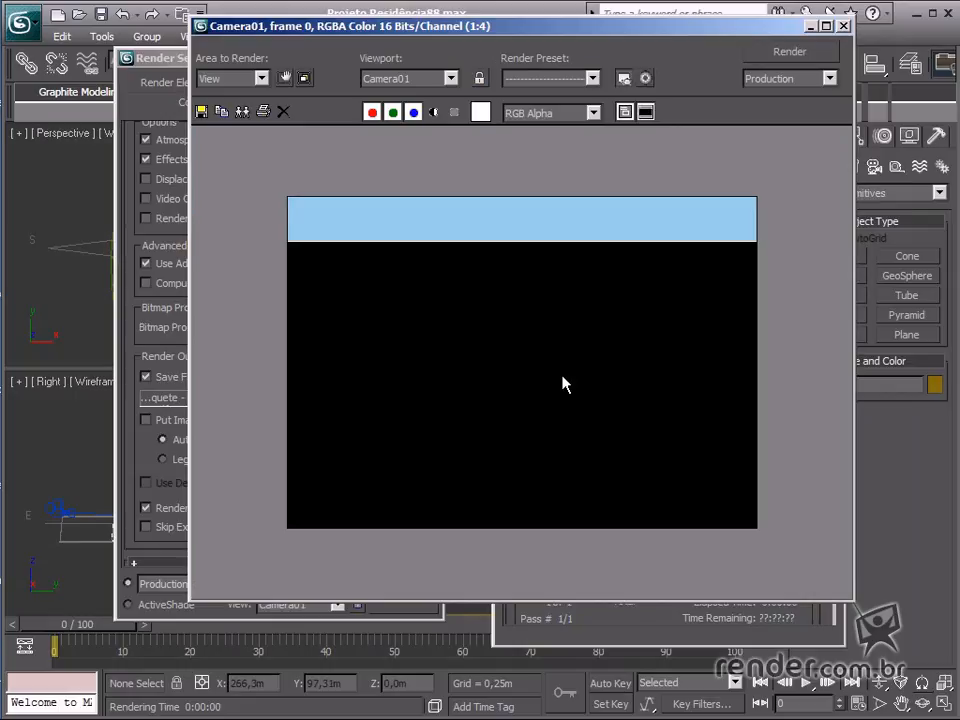
{"action": "mouse_move", "coordinate": [575, 390]}
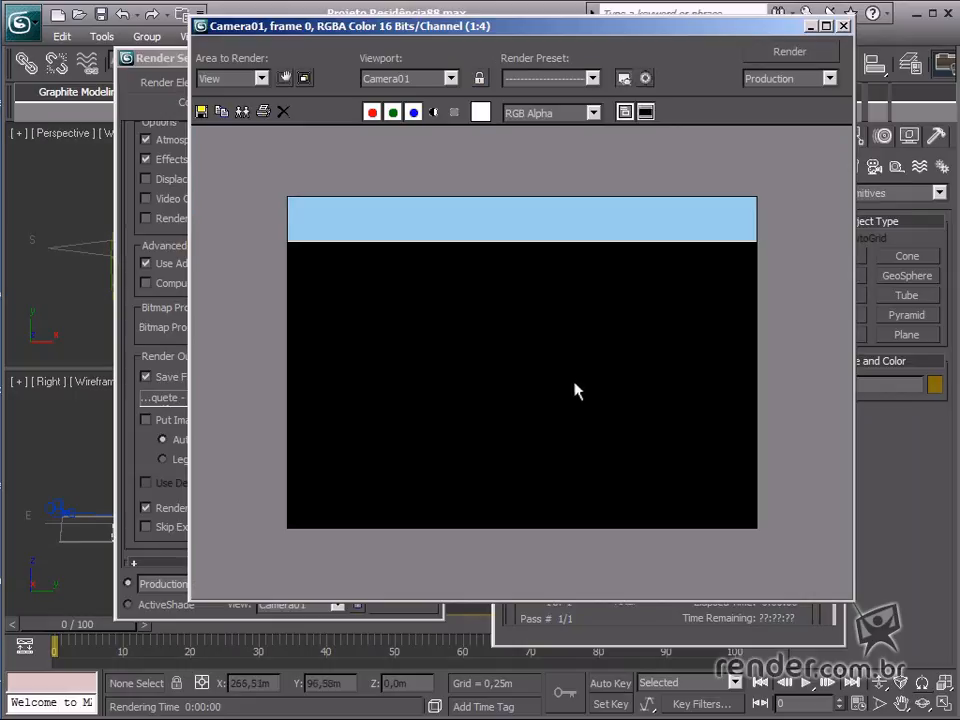
{"action": "mouse_move", "coordinate": [640, 389]}
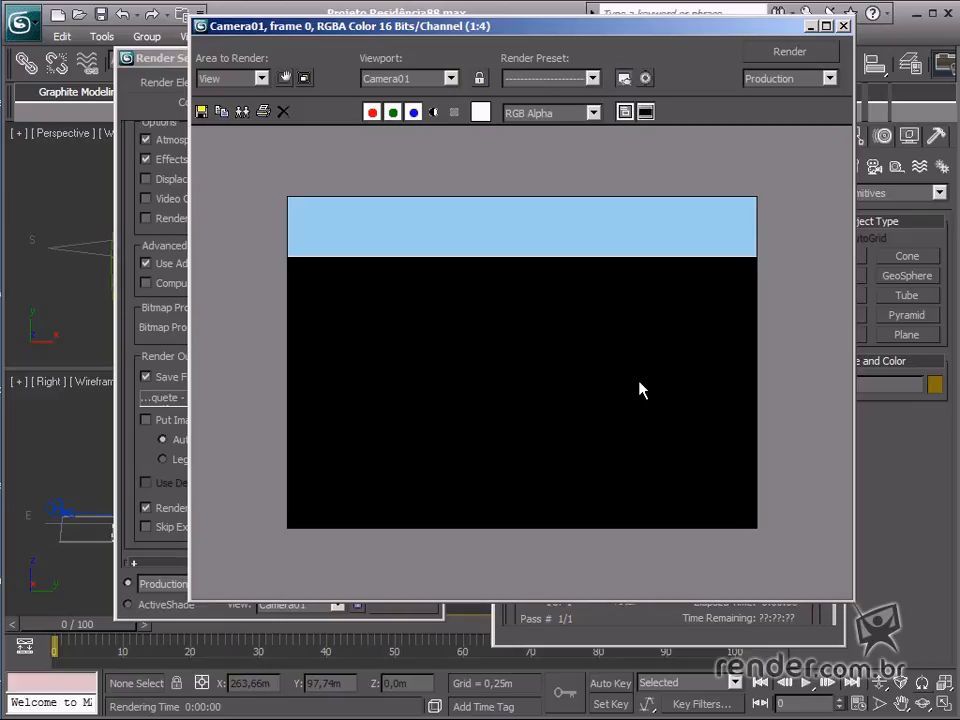
{"action": "mouse_move", "coordinate": [471, 472]}
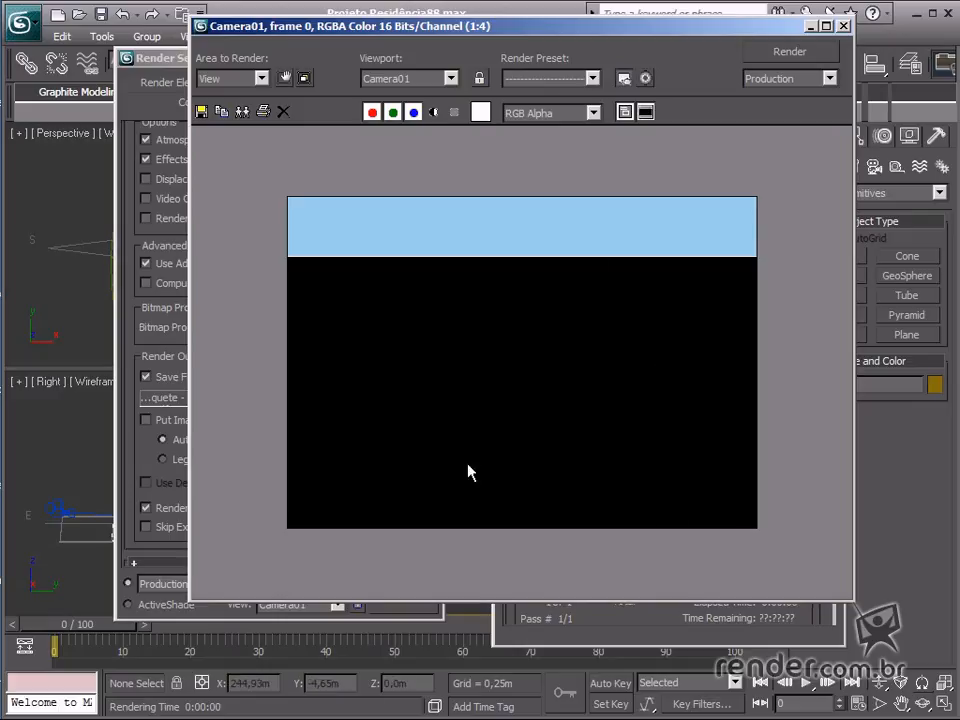
{"action": "mouse_move", "coordinate": [754, 497]}
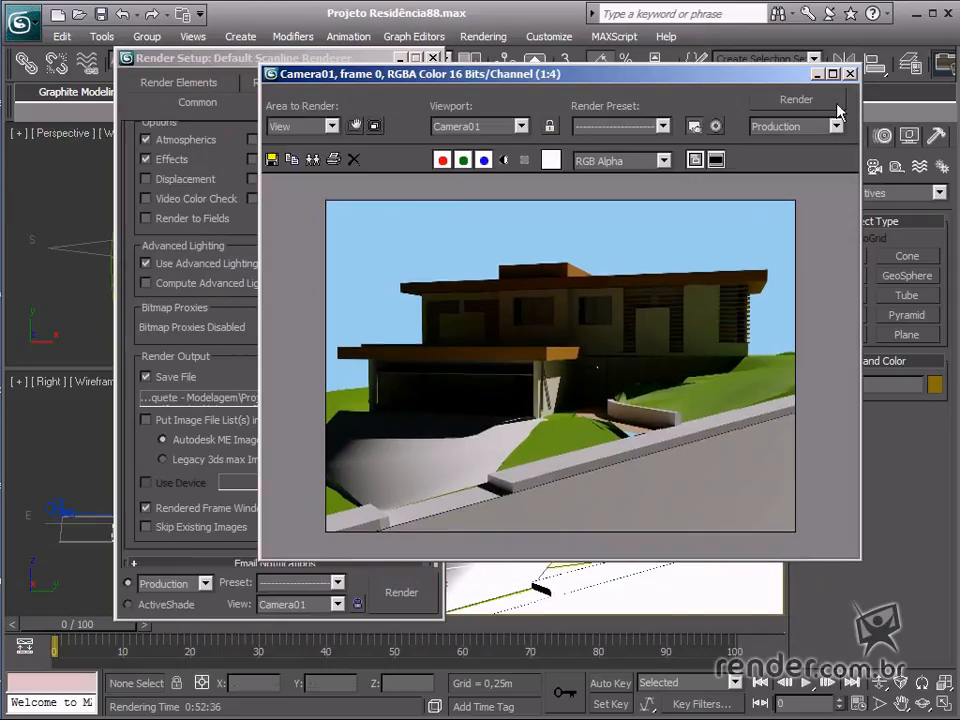
Close the finished render, apply the 800x600 output preset, and re-render Camera01
{"action": "left_click", "coordinate": [849, 73]}
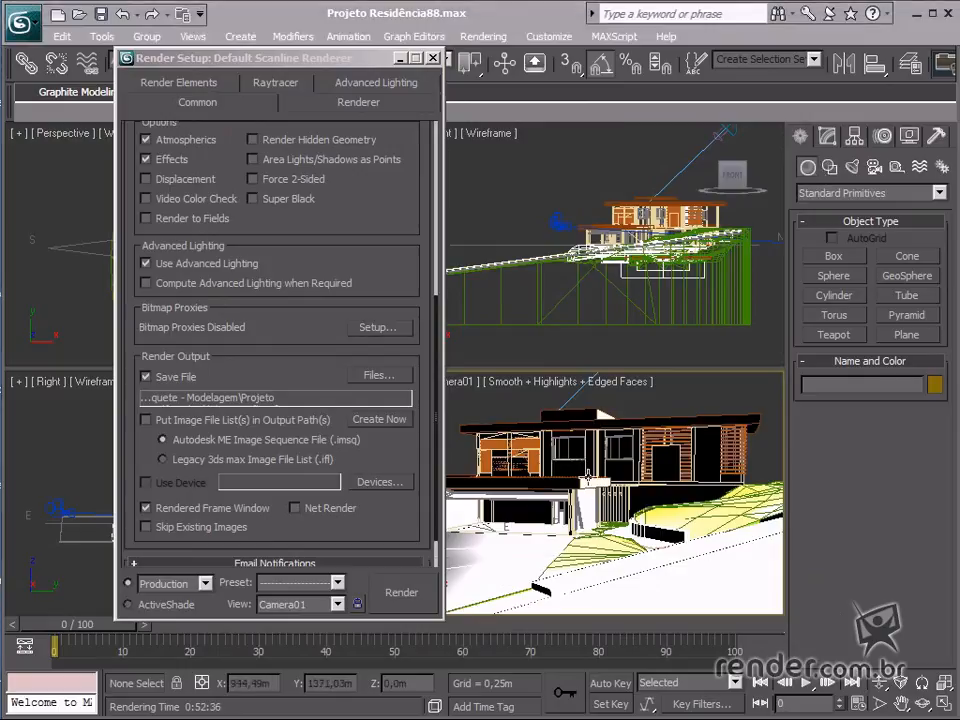
{"action": "scroll", "scroll_direction": "up", "scroll_amount": 3}
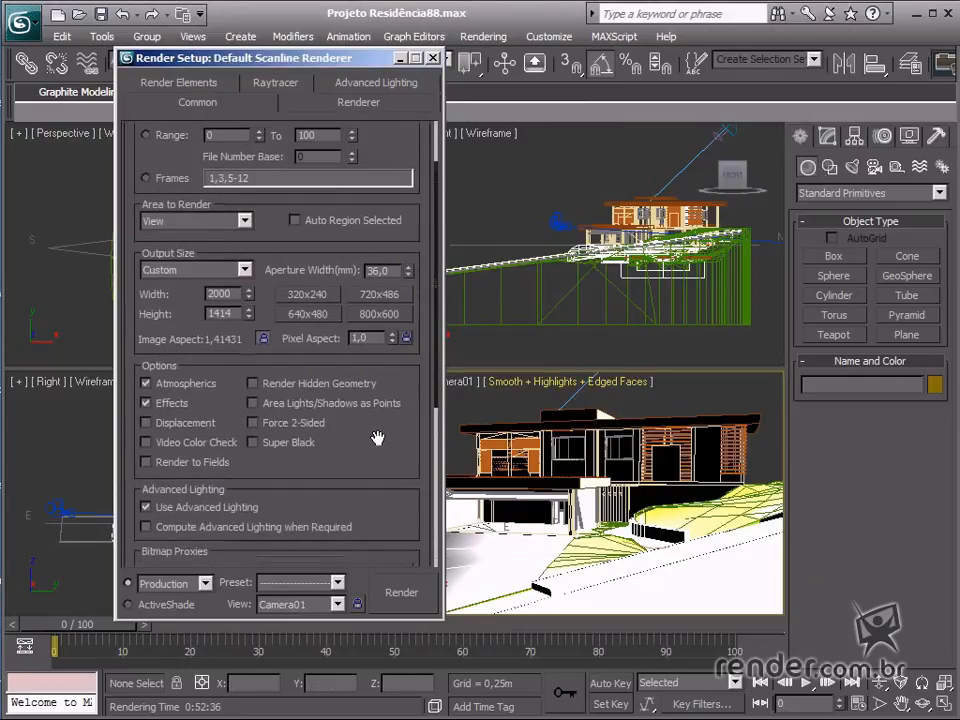
{"action": "scroll", "scroll_direction": "up", "scroll_amount": 3}
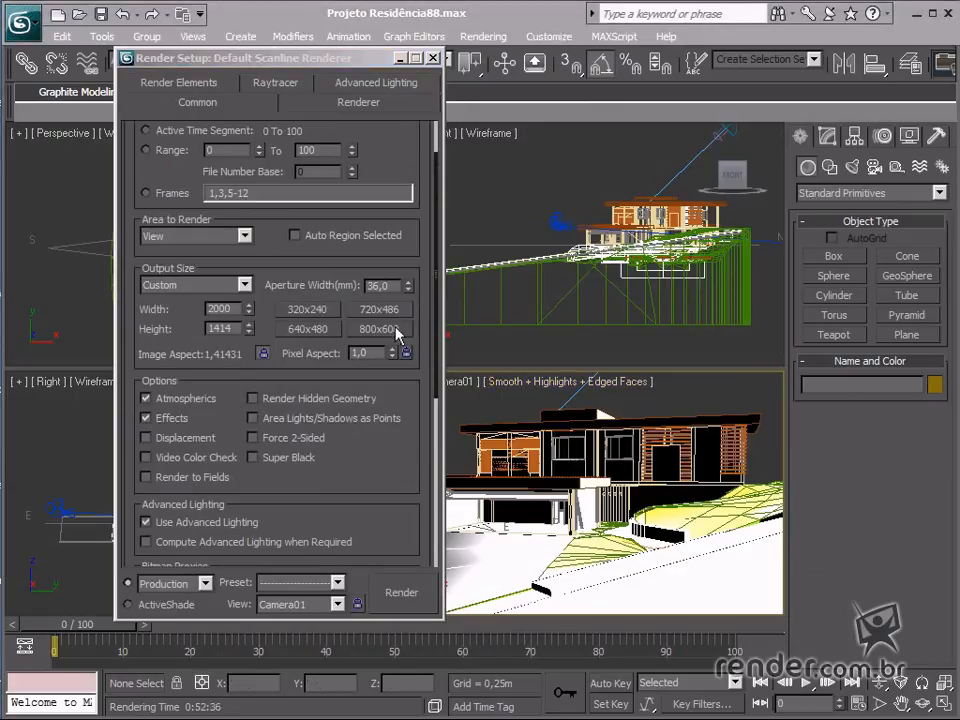
{"action": "left_click", "coordinate": [379, 329]}
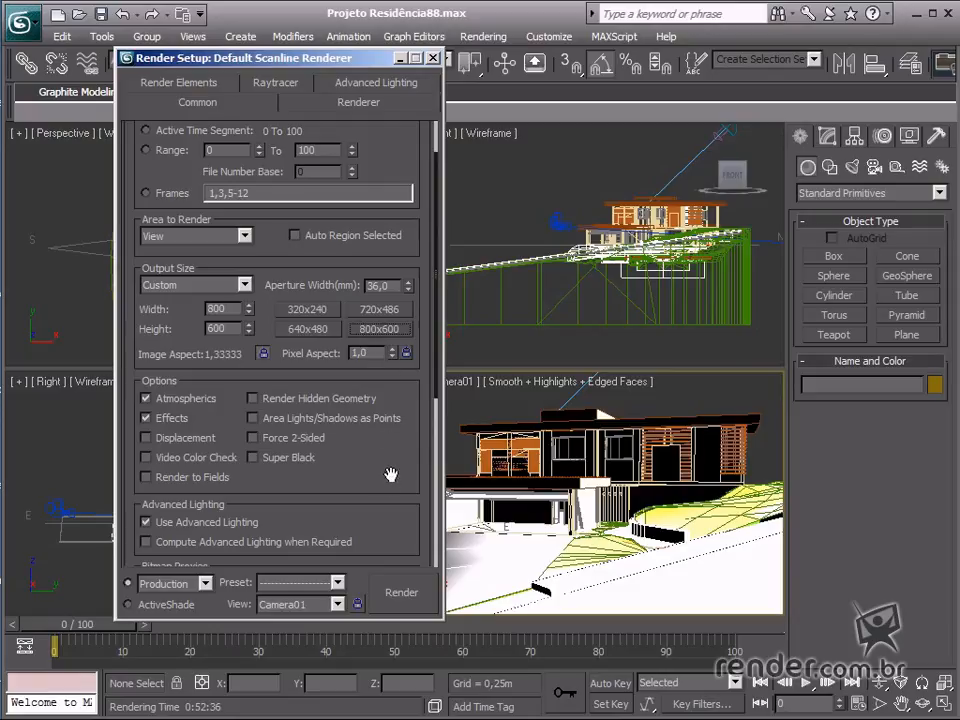
{"action": "scroll", "scroll_direction": "down", "scroll_amount": 3}
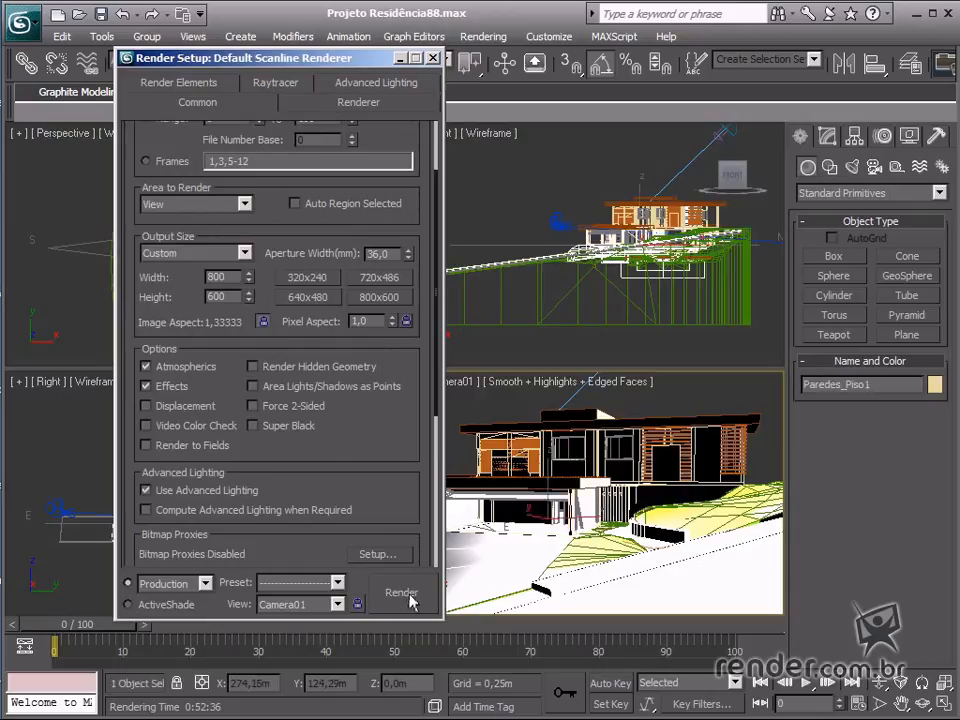
{"action": "left_click", "coordinate": [401, 592]}
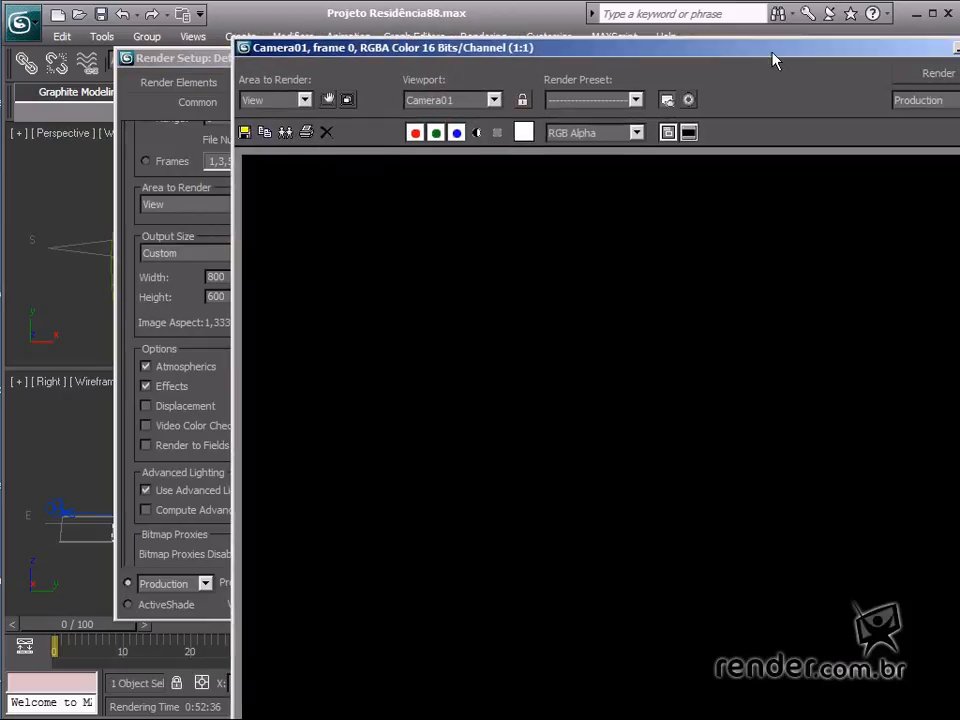